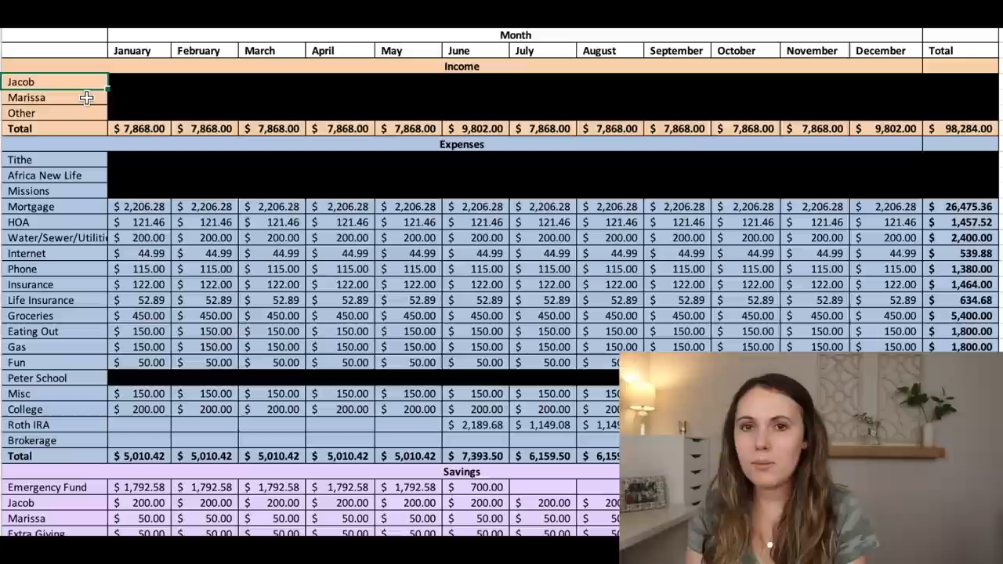
# Step: Select the January–May Christmas savings cells and clear their amounts
pyautogui.click(54, 97)
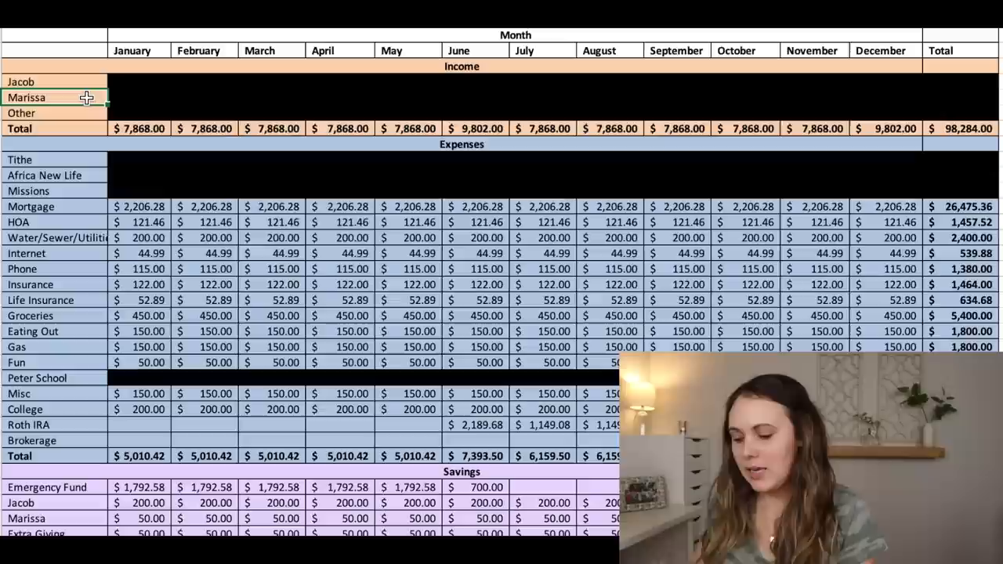
pyautogui.click(204, 128)
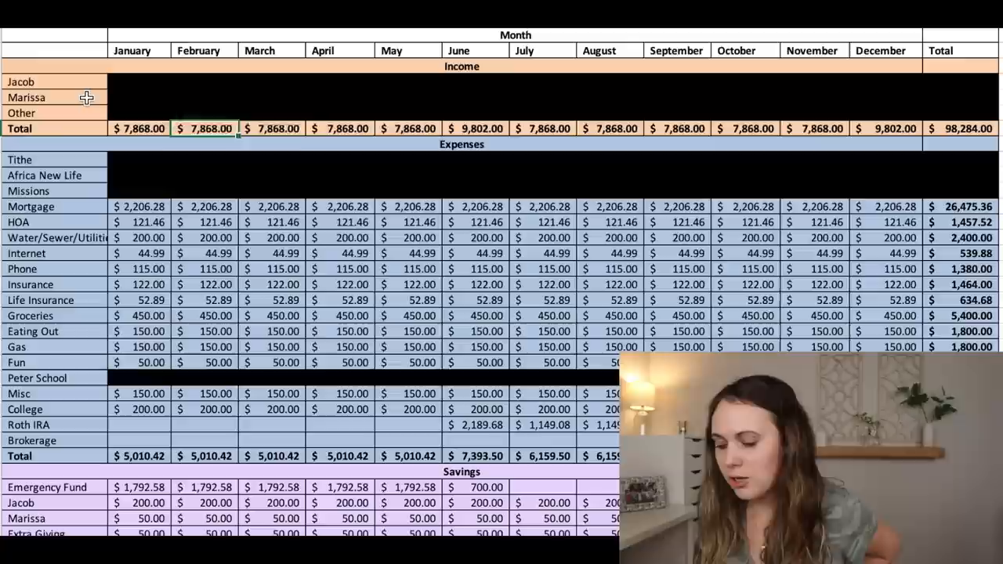
pyautogui.click(406, 128)
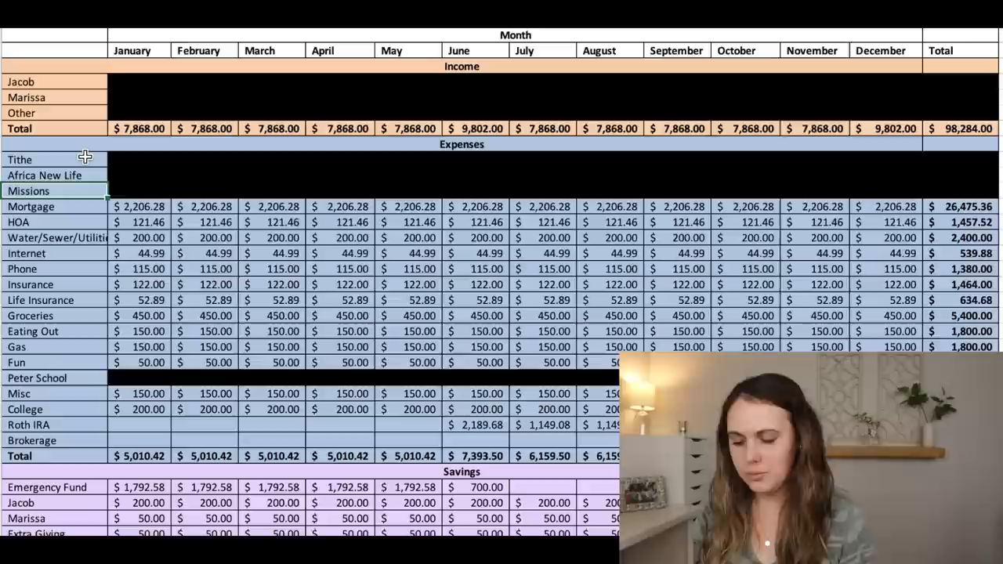
pyautogui.click(30, 206)
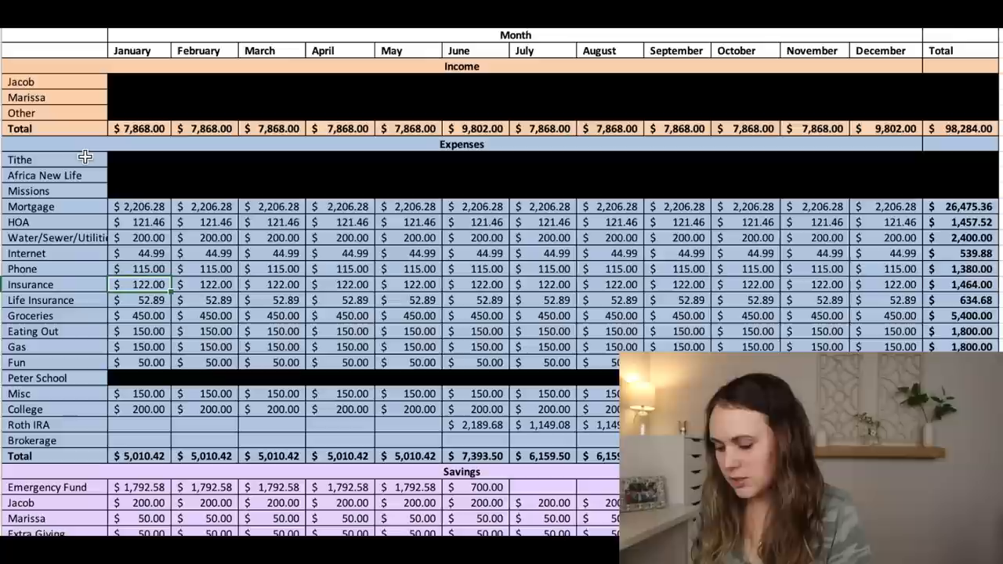
pyautogui.click(145, 300)
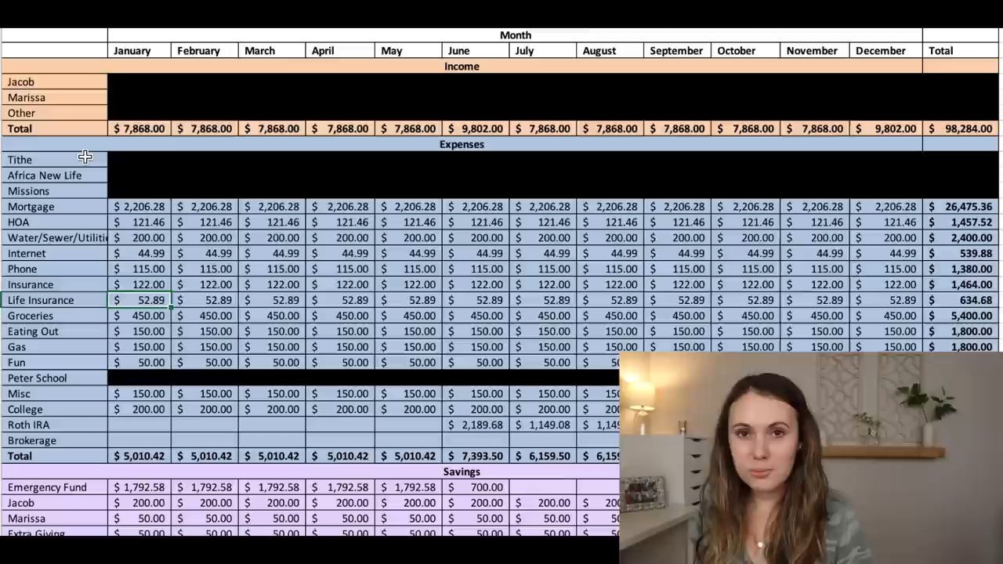
pyautogui.click(140, 315)
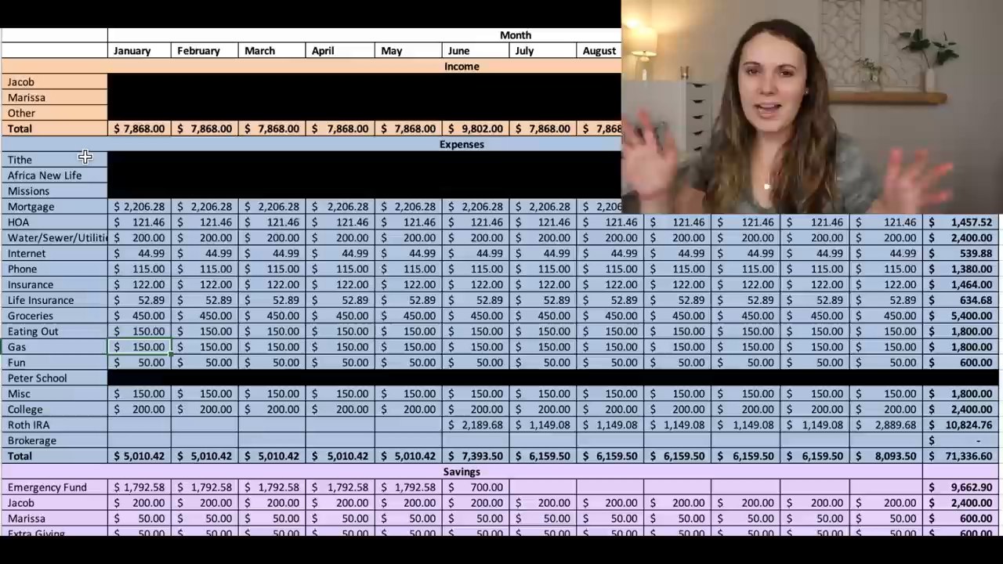
pyautogui.click(145, 362)
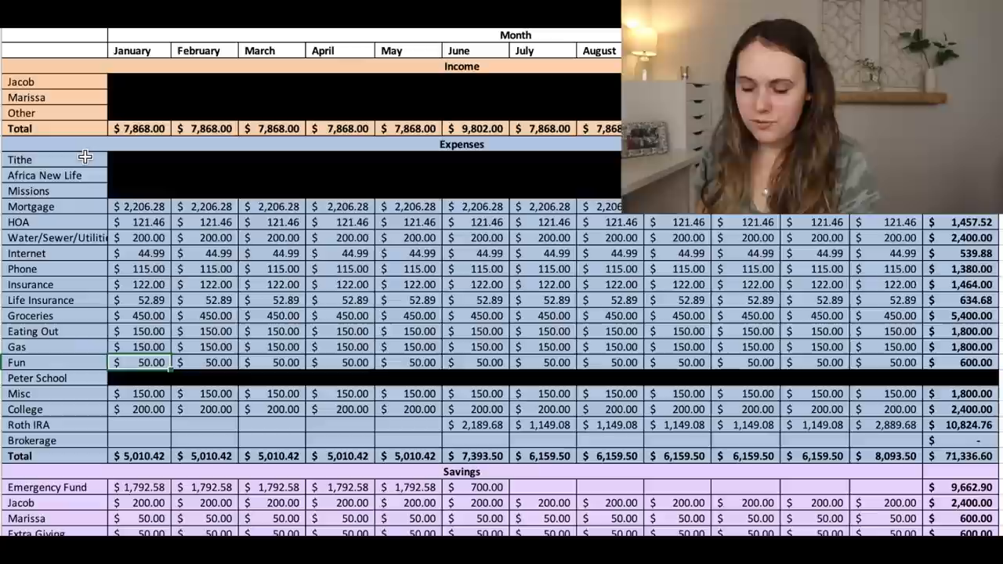
pyautogui.click(139, 377)
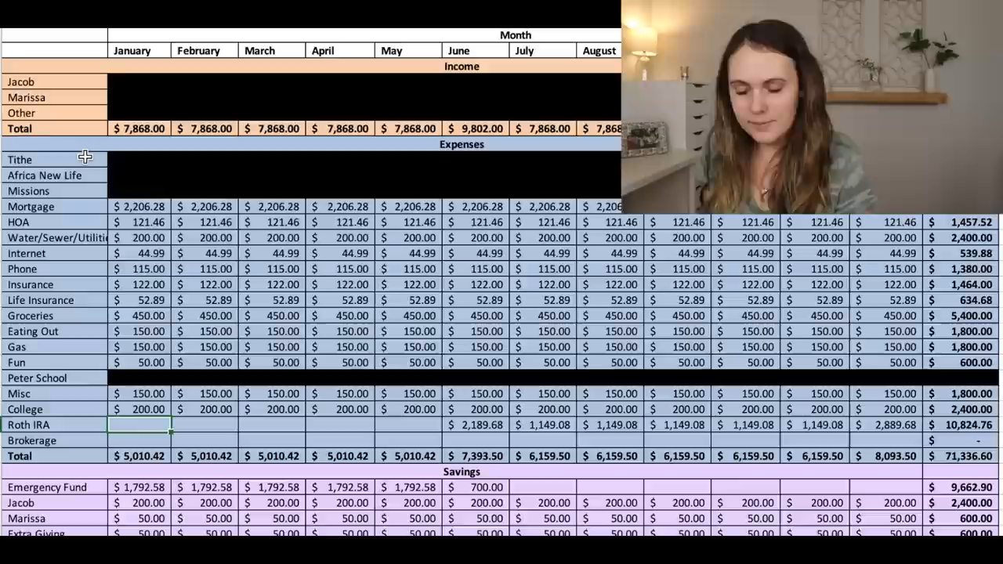
pyautogui.click(474, 425)
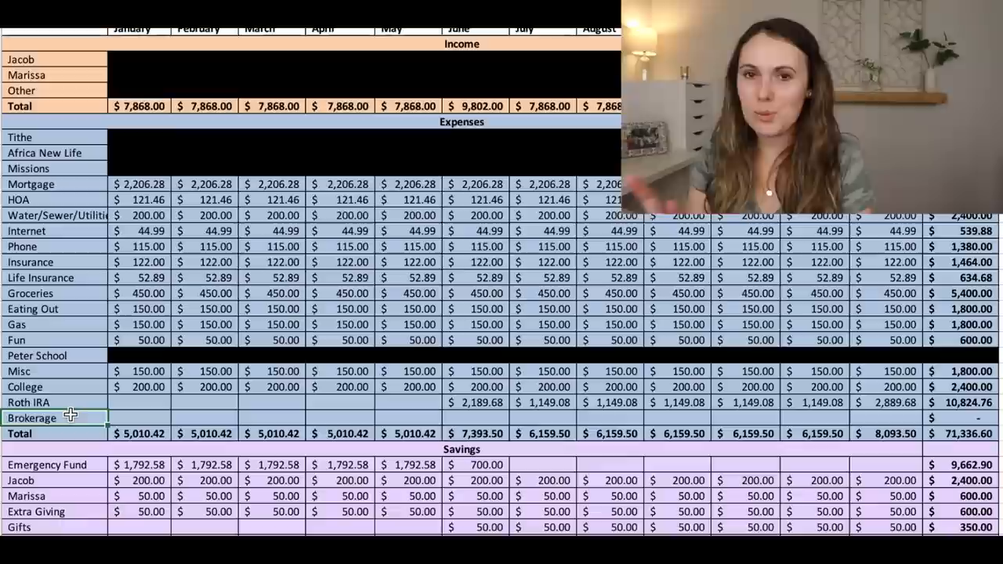
# Step: Scroll down to review the medical savings row: 365 monthly, 4,380 annual
pyautogui.scroll(-3)
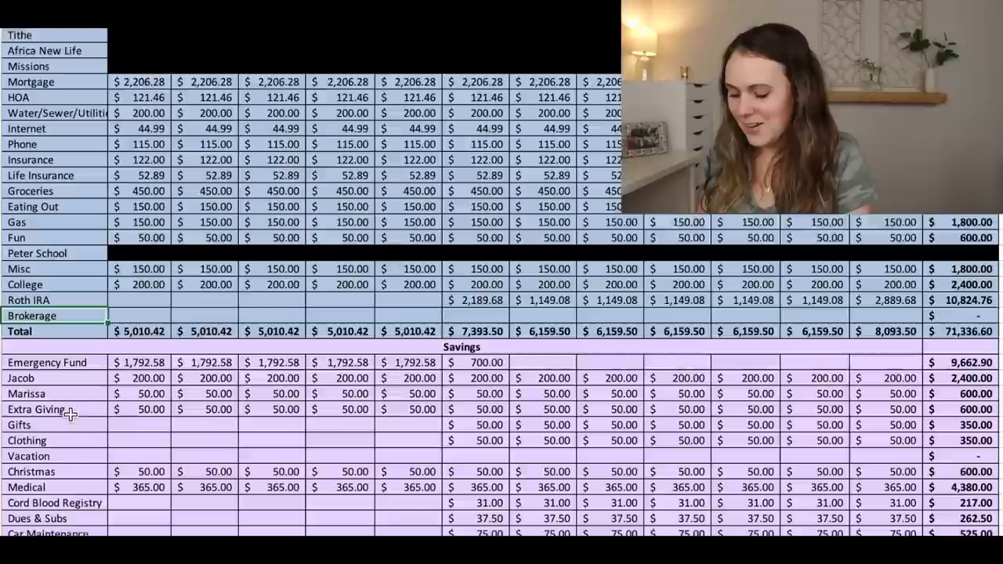
pyautogui.scroll(-3)
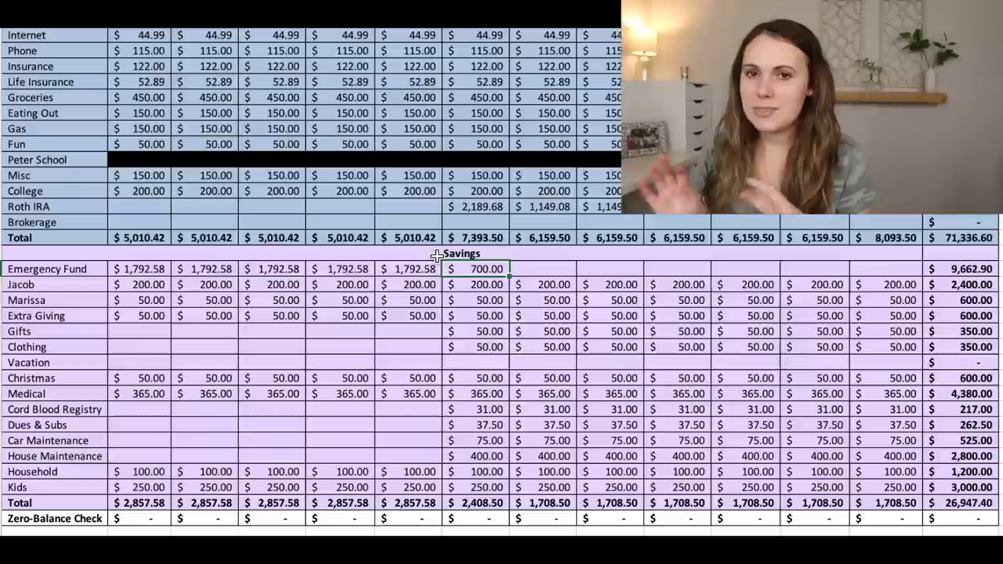
pyautogui.click(140, 299)
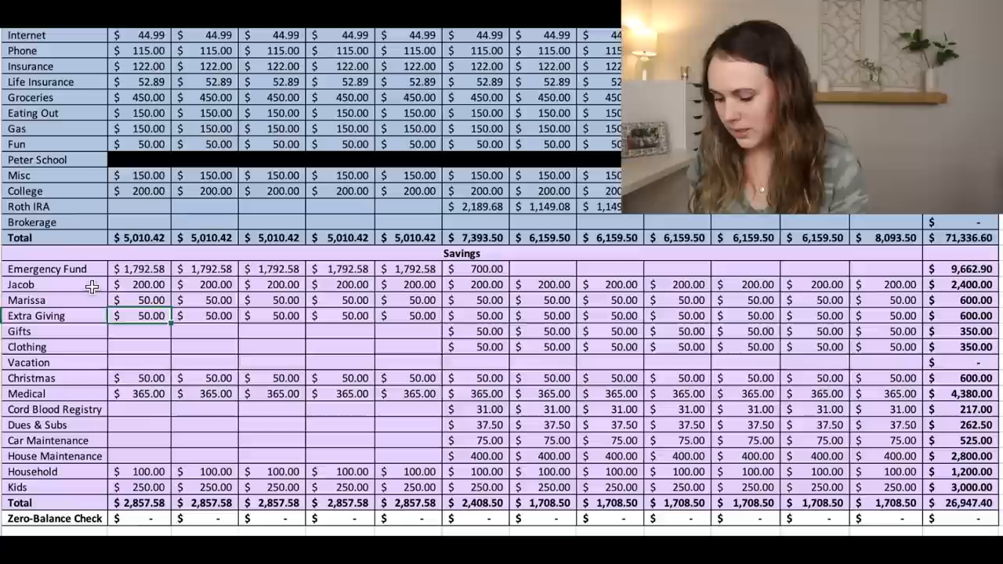
pyautogui.click(138, 362)
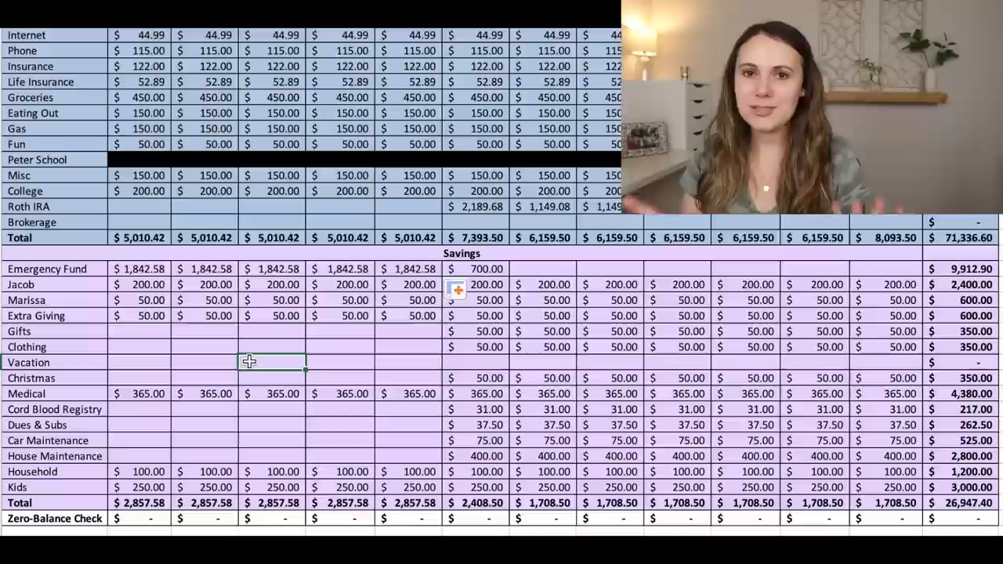
pyautogui.click(138, 393)
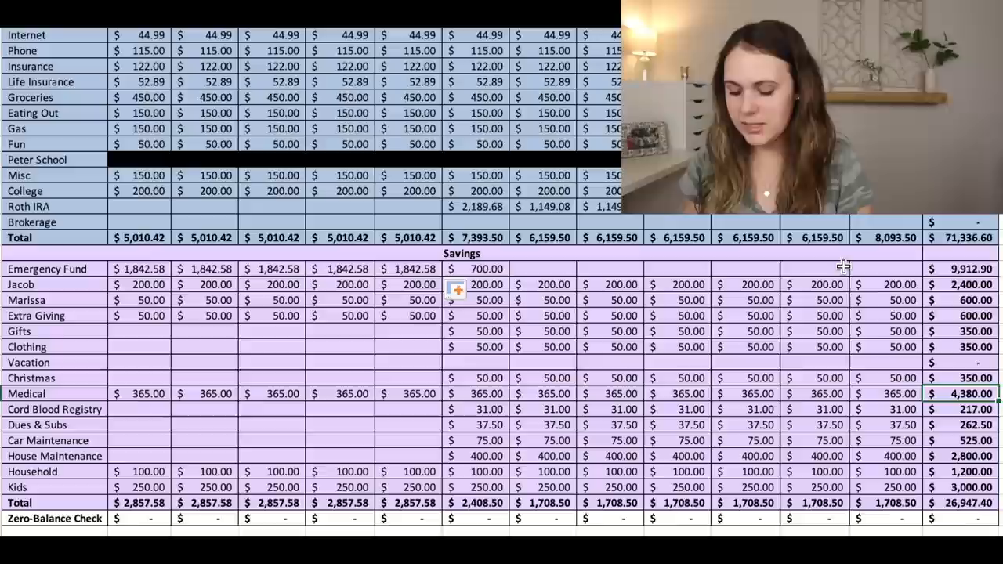
pyautogui.click(140, 409)
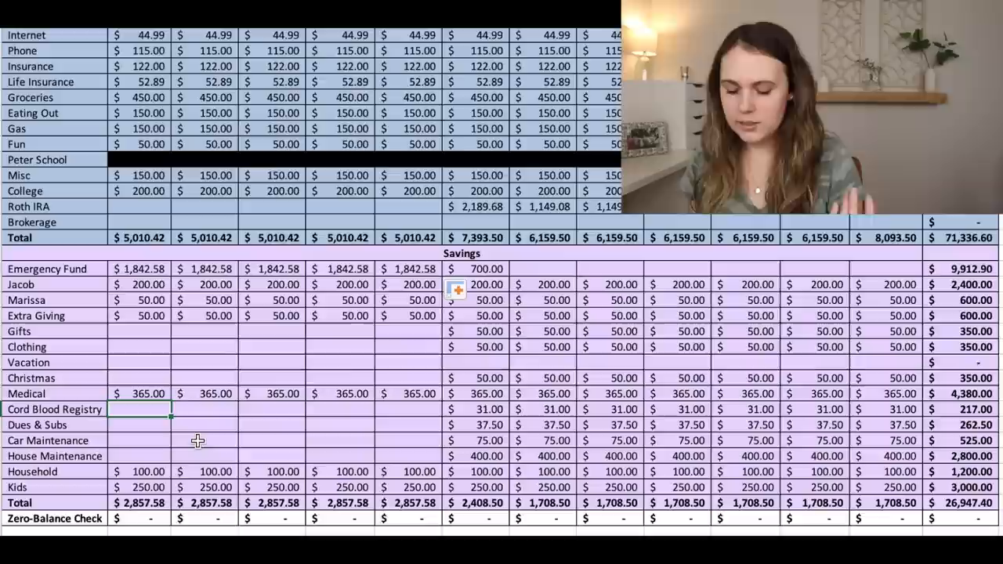
pyautogui.click(141, 456)
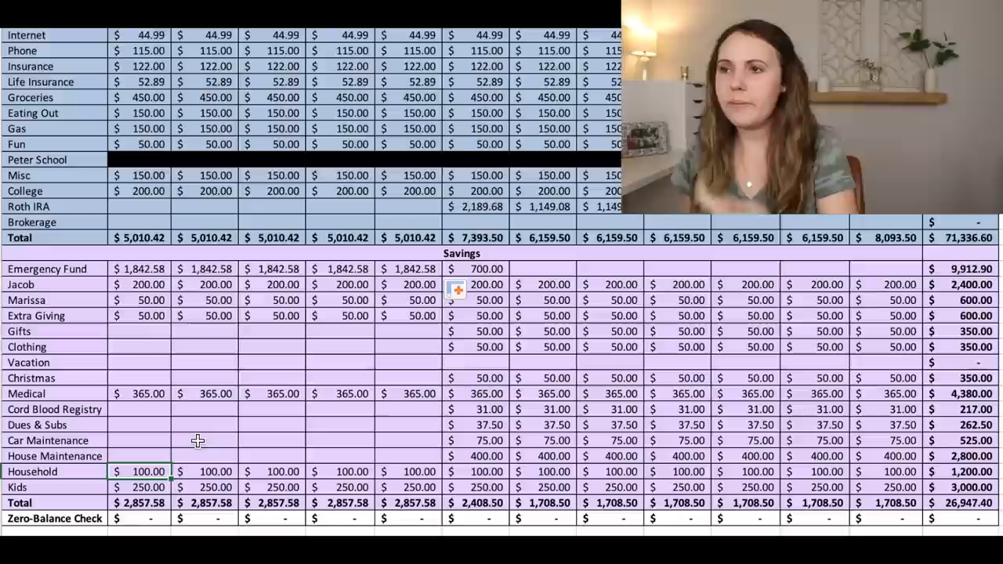
pyautogui.click(138, 486)
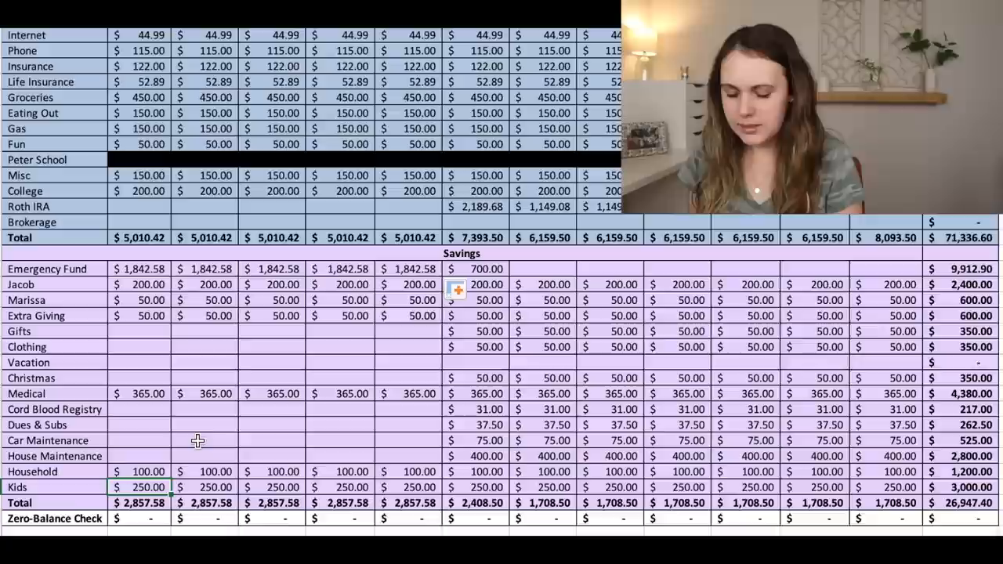